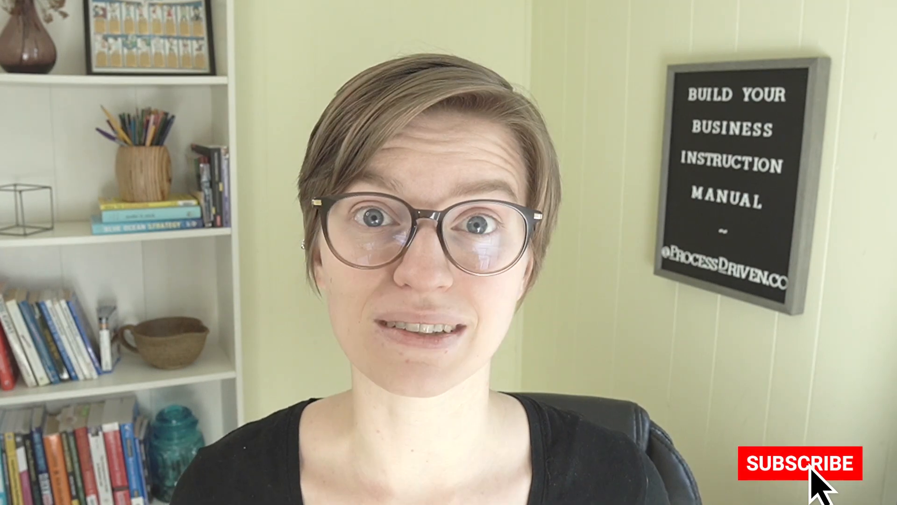
{"action": "left_click", "coordinate": [787, 463]}
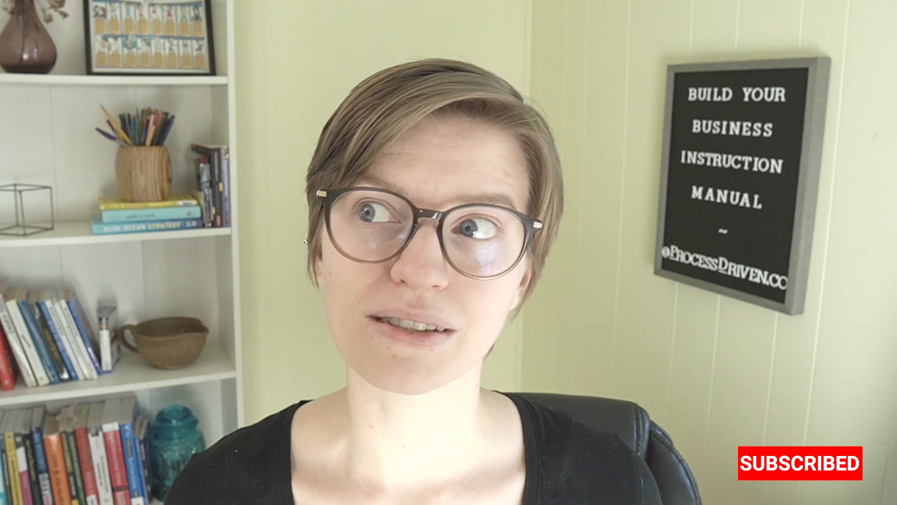